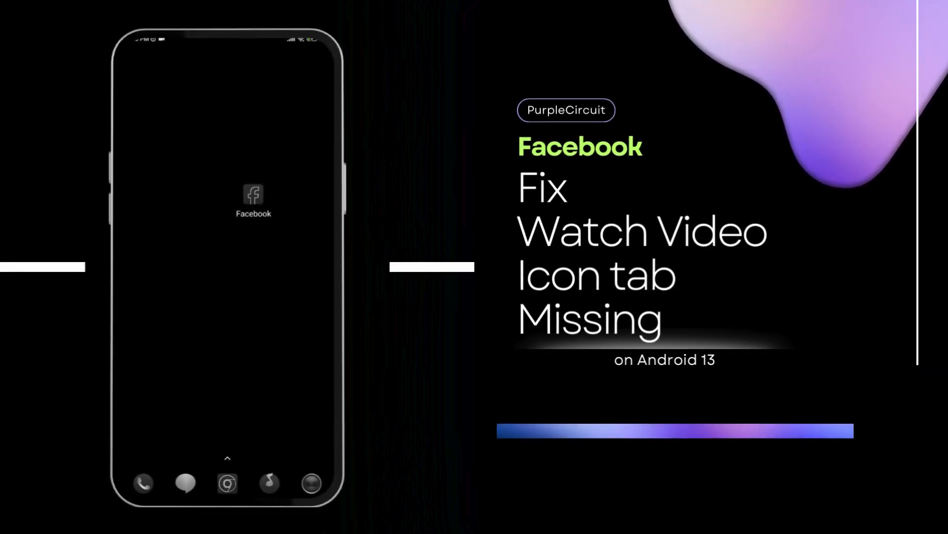
Launch the Facebook app from the phone's home screen
{"action": "left_click", "coordinate": [253, 193]}
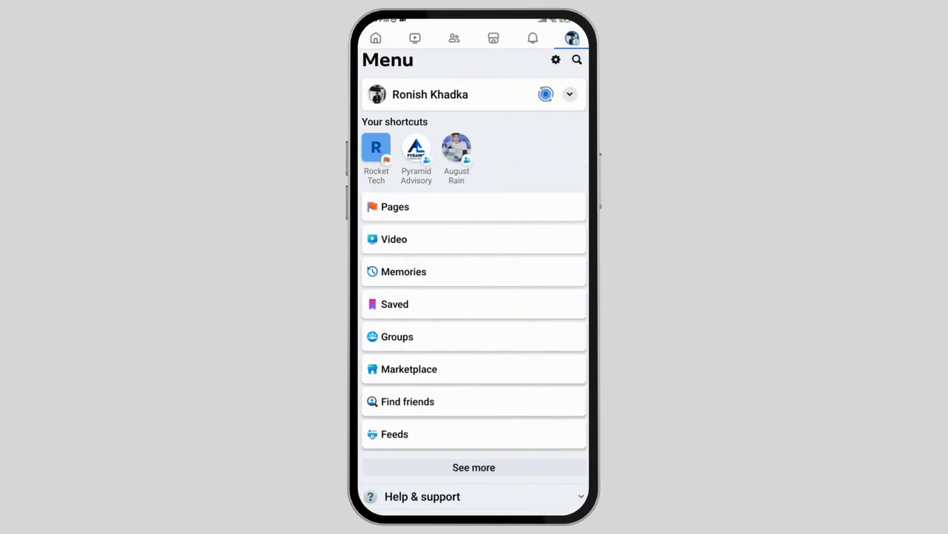
Reach the shortcut bar customisation page through Navigation bar settings
{"action": "scroll", "scroll_direction": "down", "scroll_amount": 3}
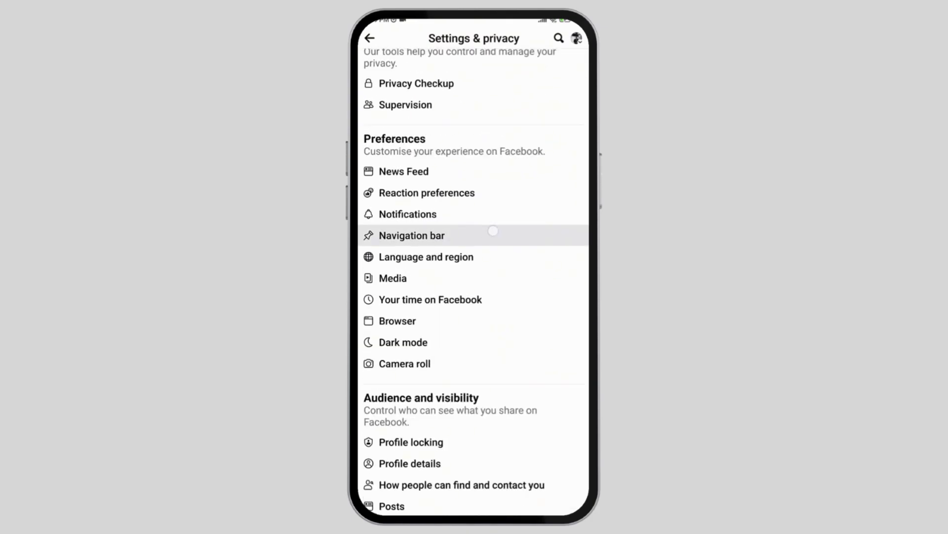
{"action": "left_click", "coordinate": [411, 235]}
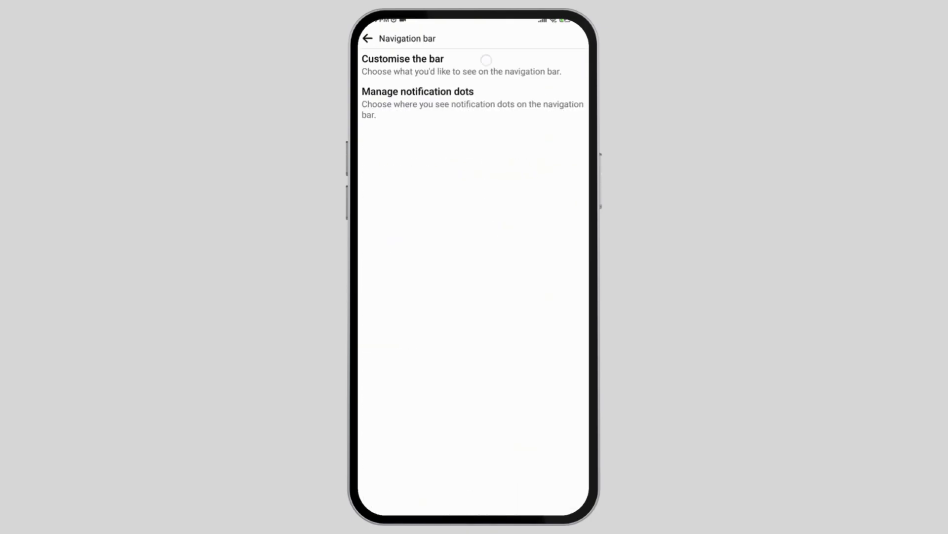
{"action": "left_click", "coordinate": [402, 58]}
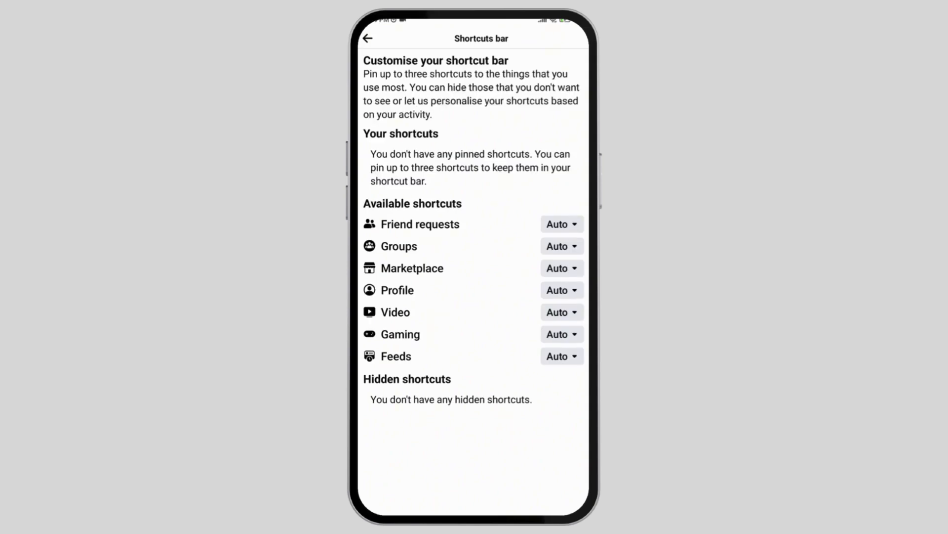
Pin the Video shortcut, then bring up Facebook's App info page showing 1.09 GB storage
{"action": "left_click", "coordinate": [561, 312]}
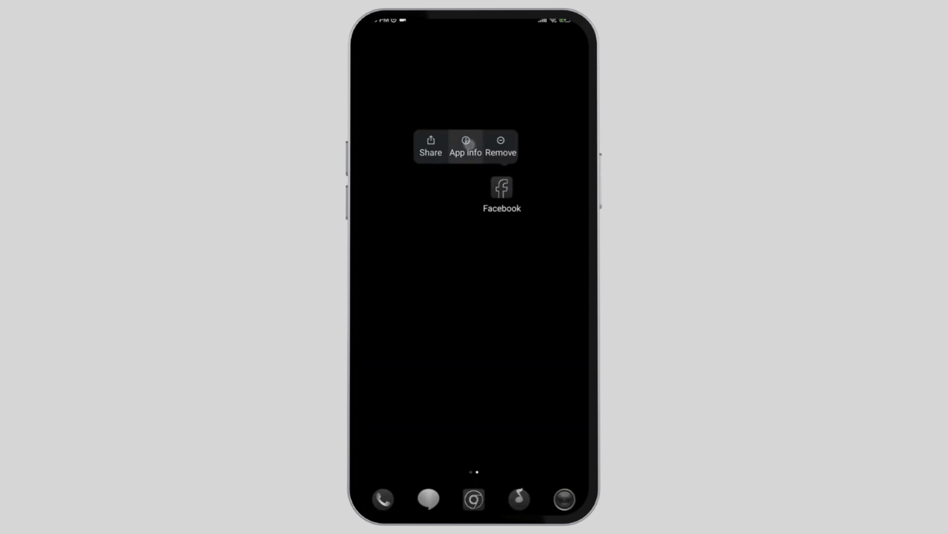
{"action": "left_click", "coordinate": [466, 146]}
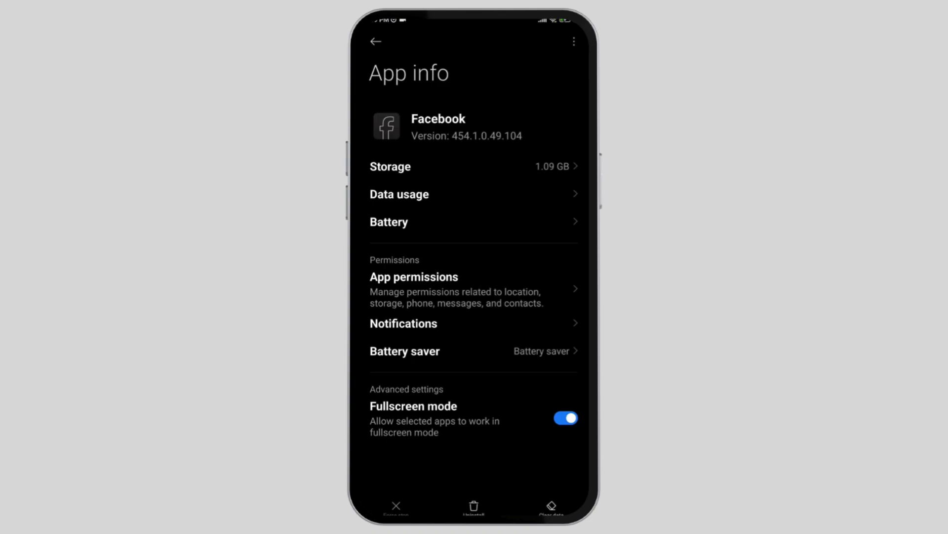